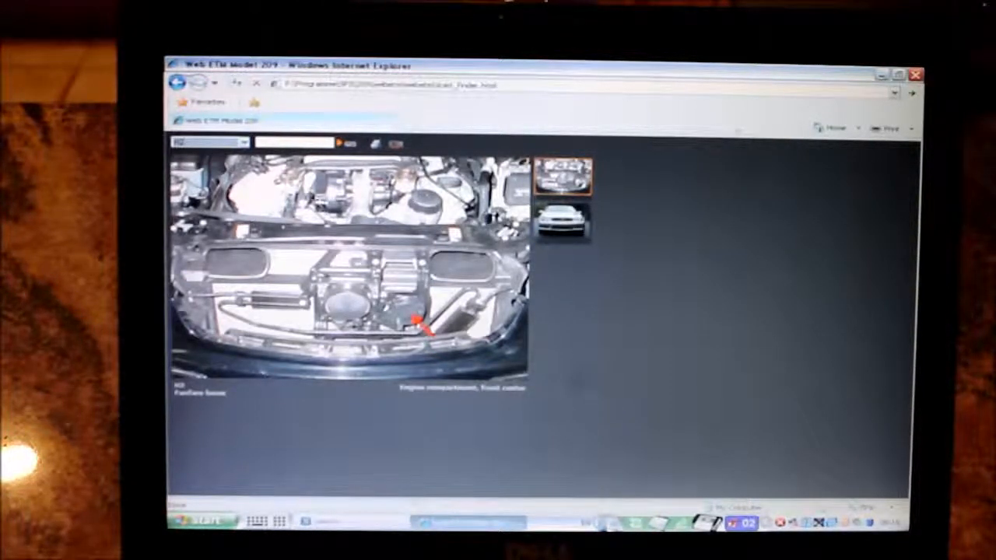
Choose the component code from the first dropdown to show its engine compartment location photo.
left_click(243, 142)
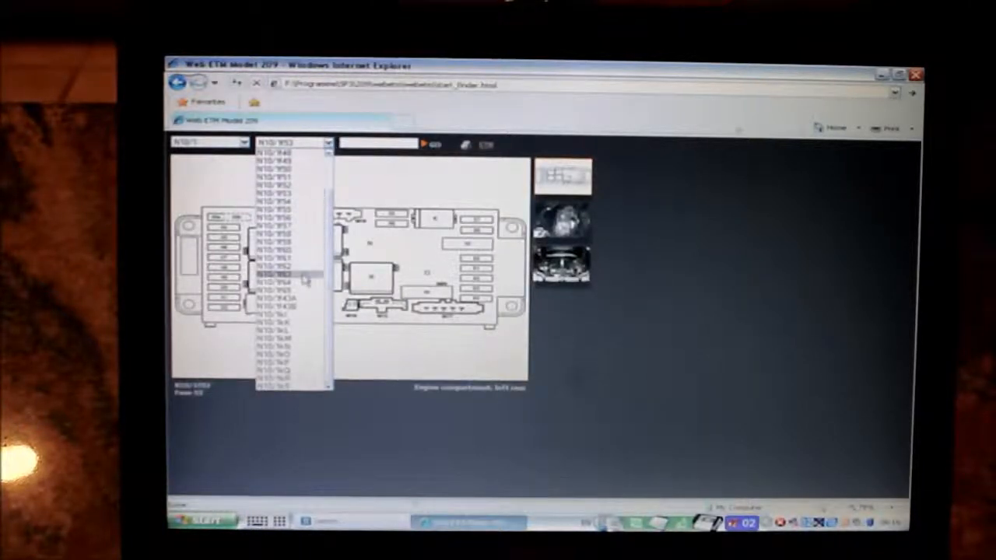
Highlight a fuse, then a relay from the N10/1 list, on the fuse box diagram.
left_click(288, 275)
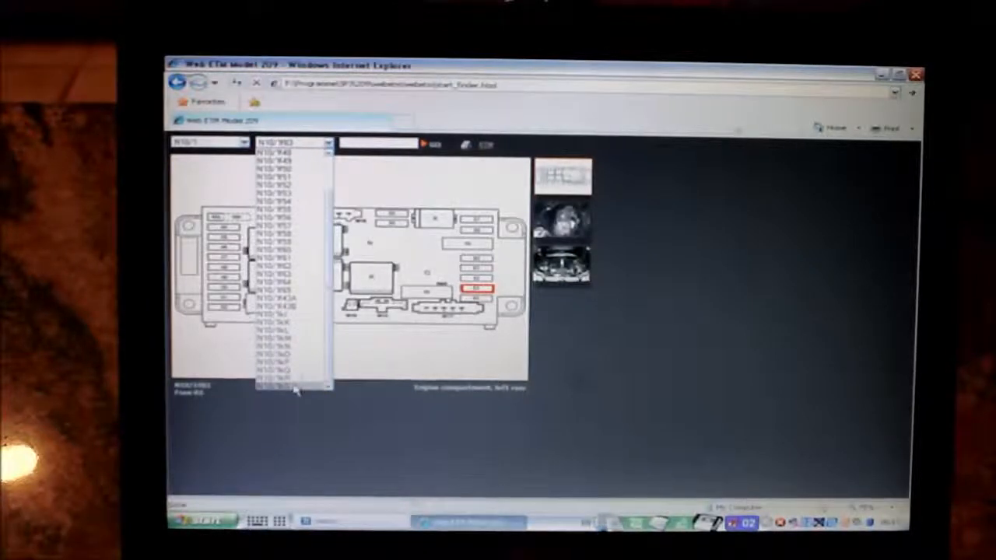
left_click(292, 383)
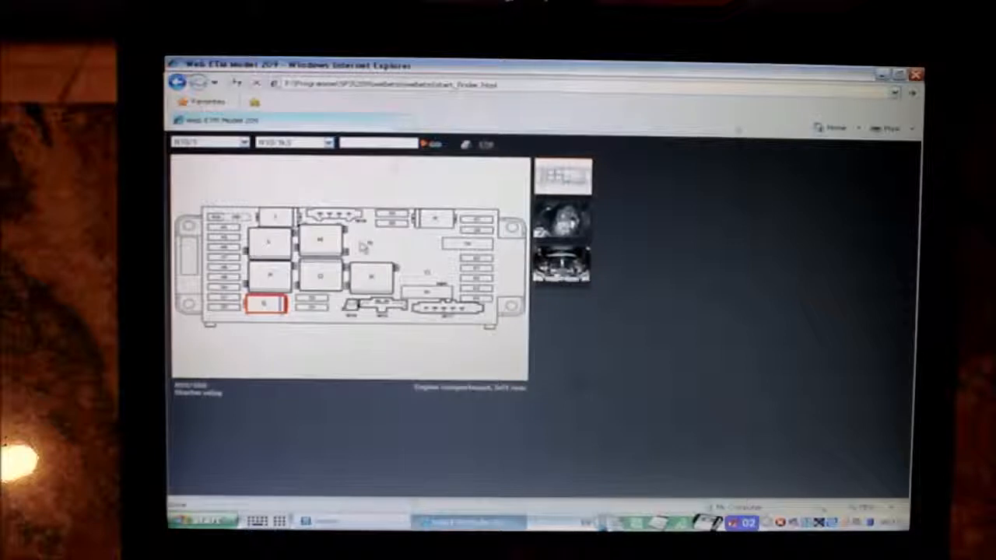
left_click(208, 142)
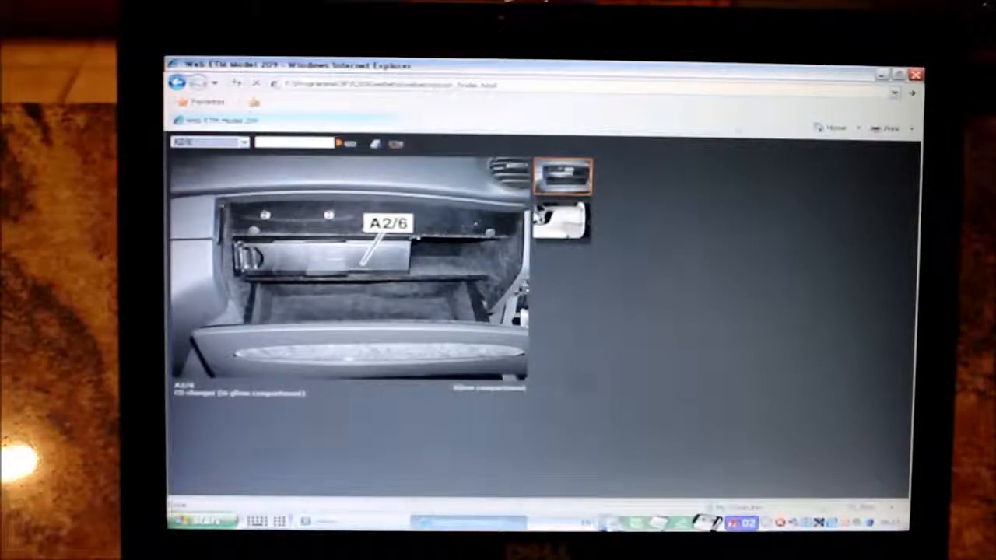
Switch to the wider dashboard photo showing the A2/6 CD changer location.
left_click(564, 214)
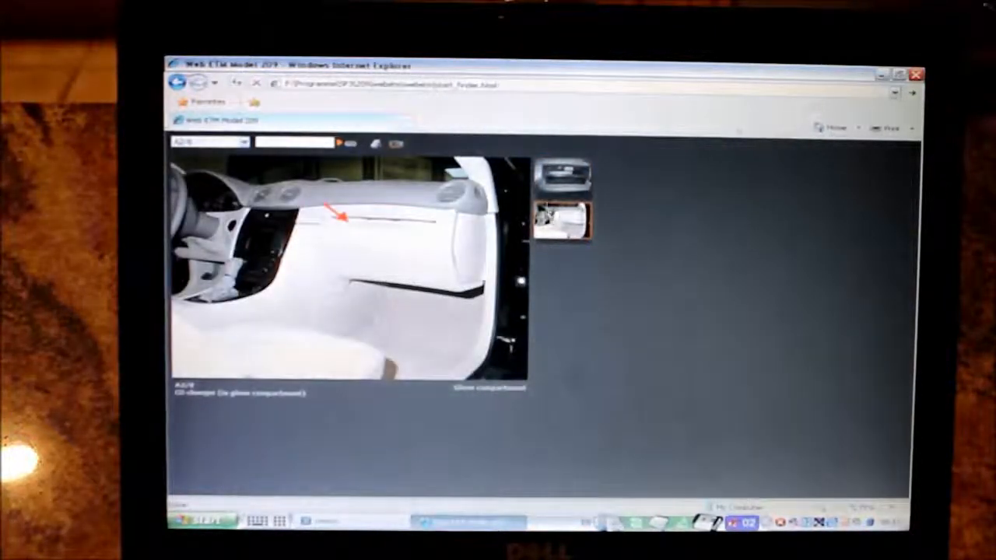